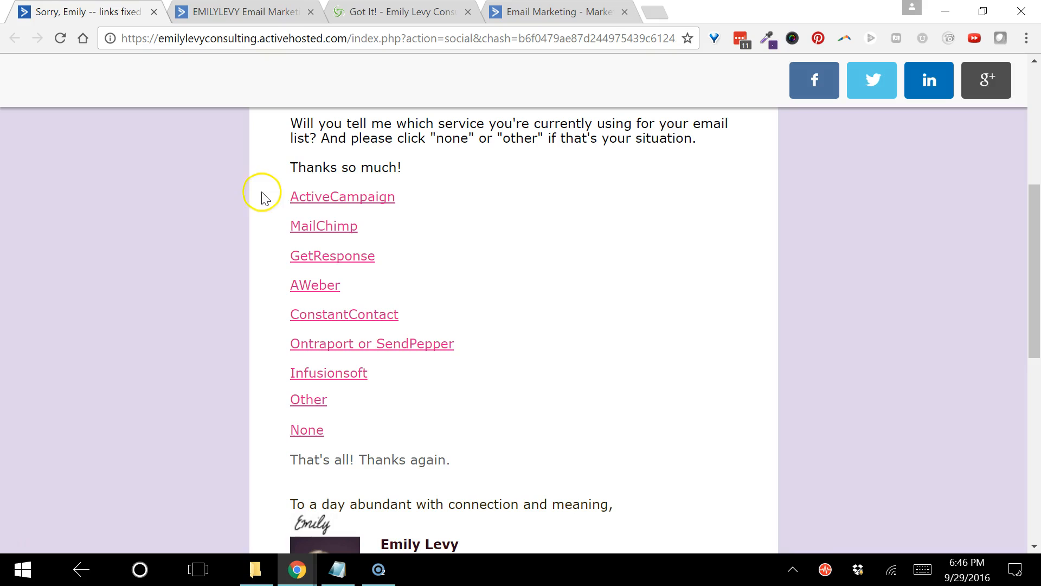
pyautogui.moveTo(343, 196)
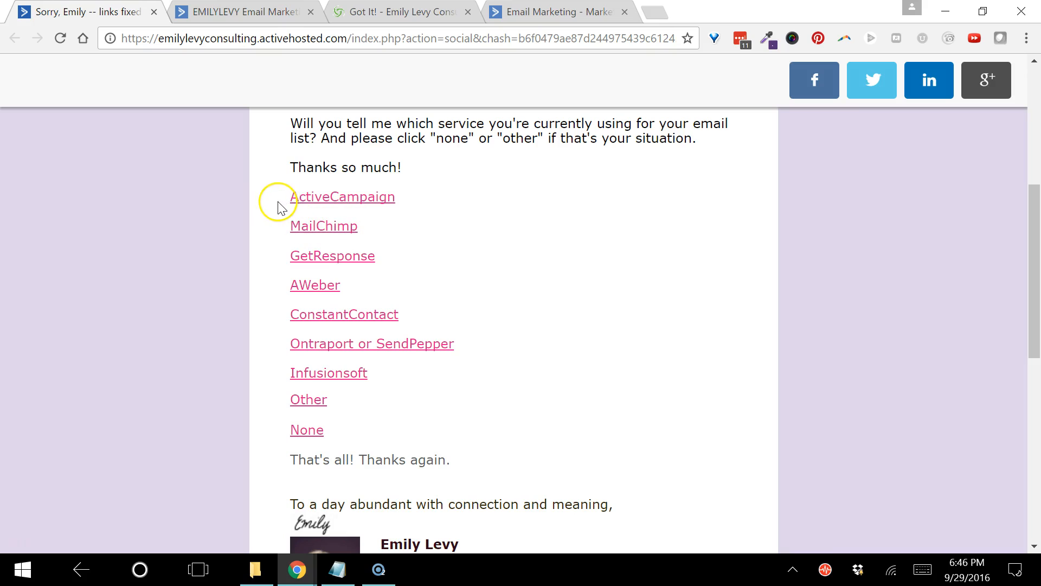
pyautogui.moveTo(282, 446)
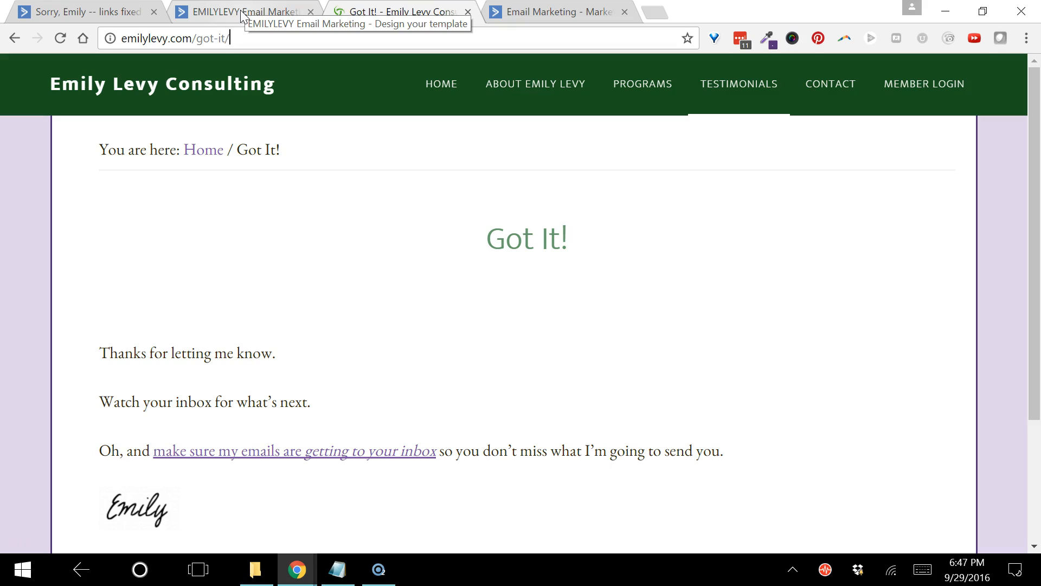
pyautogui.moveTo(244, 12)
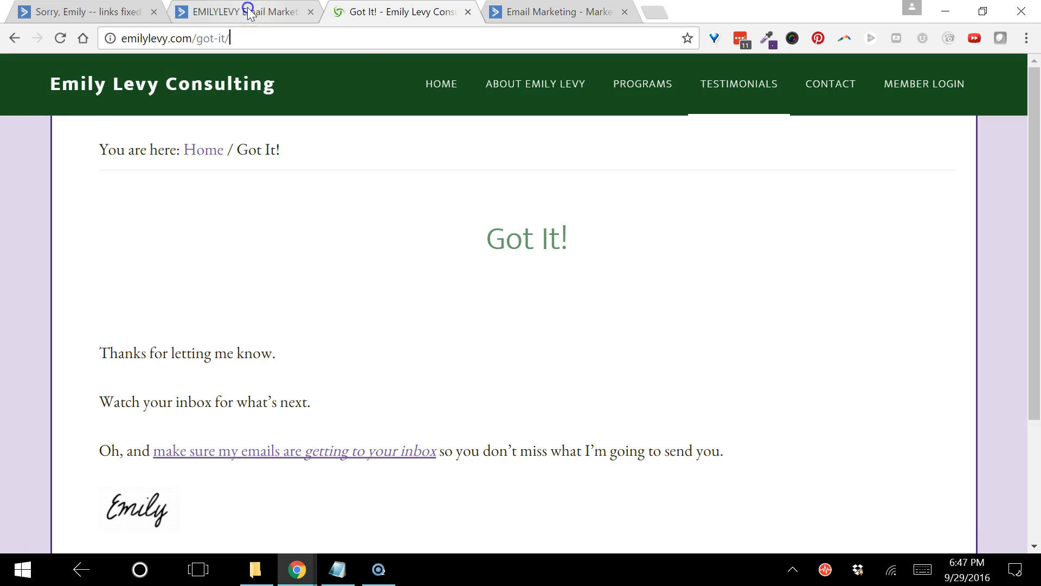
# - Return to the email designer and edit the survey text block showing the email-service list
pyautogui.click(238, 11)
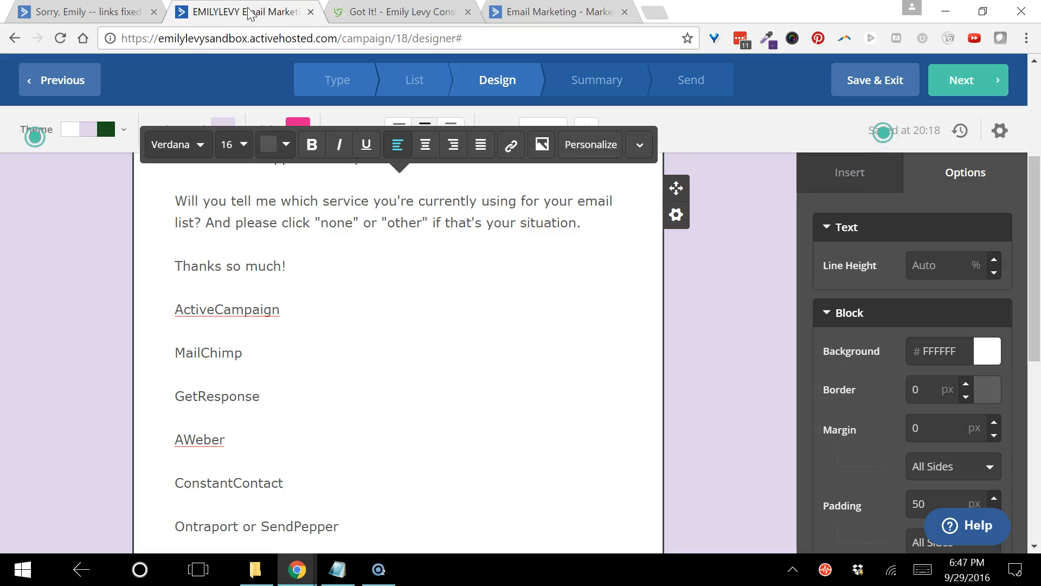
pyautogui.click(279, 309)
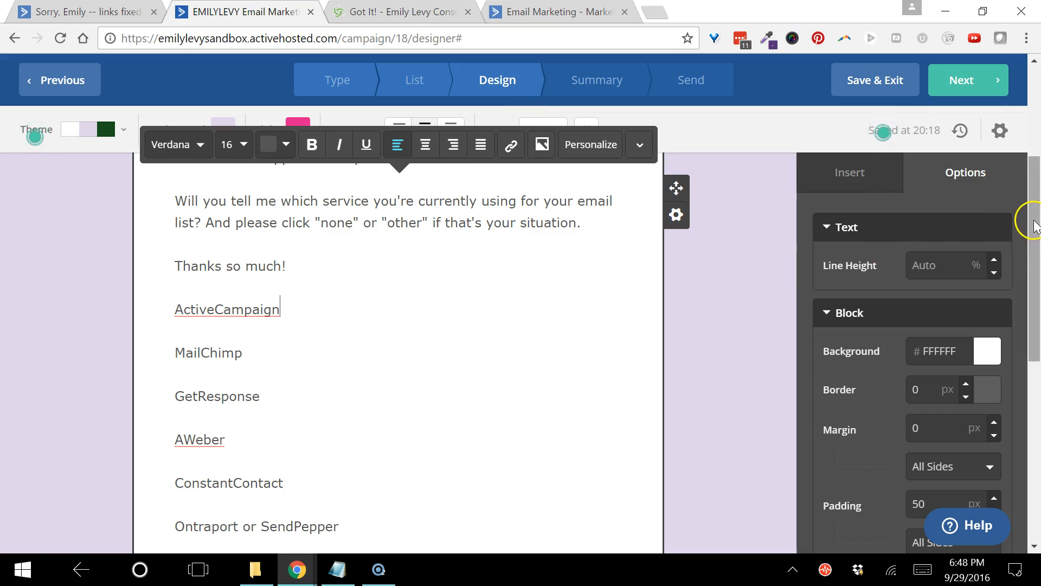
pyautogui.scroll(3)
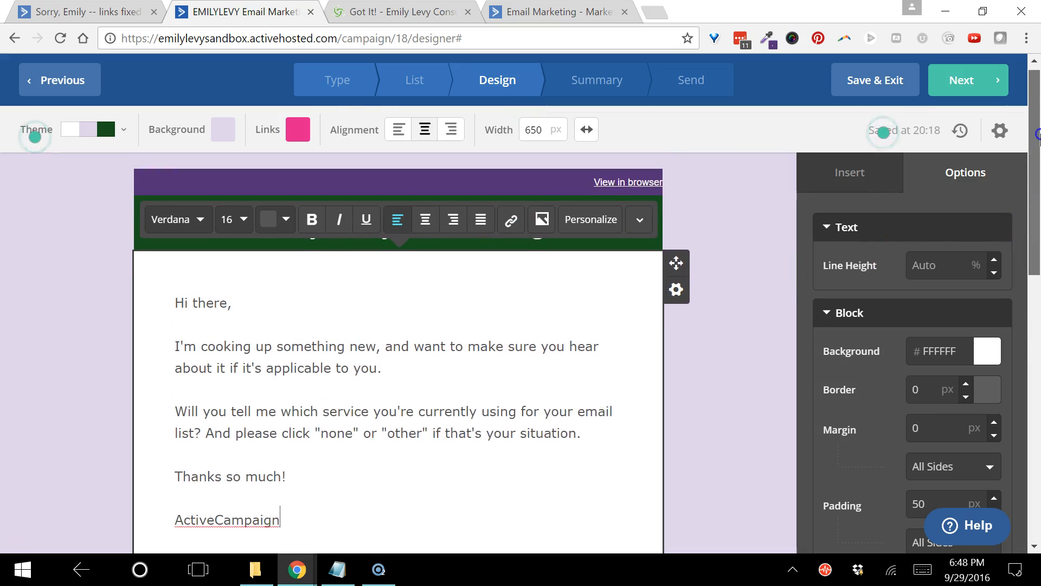
pyautogui.scroll(-3)
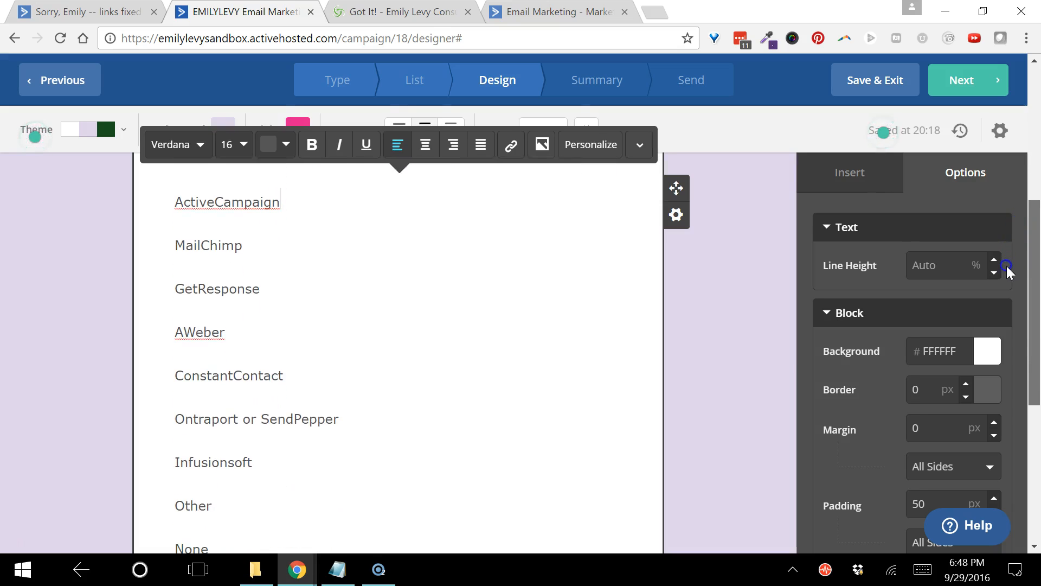
pyautogui.click(85, 229)
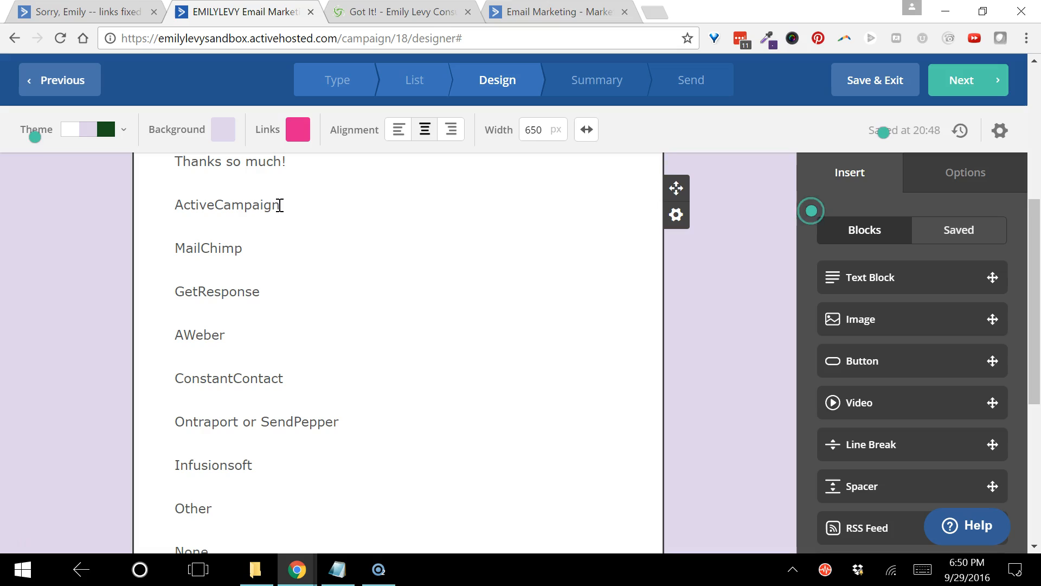
pyautogui.doubleClick(227, 204)
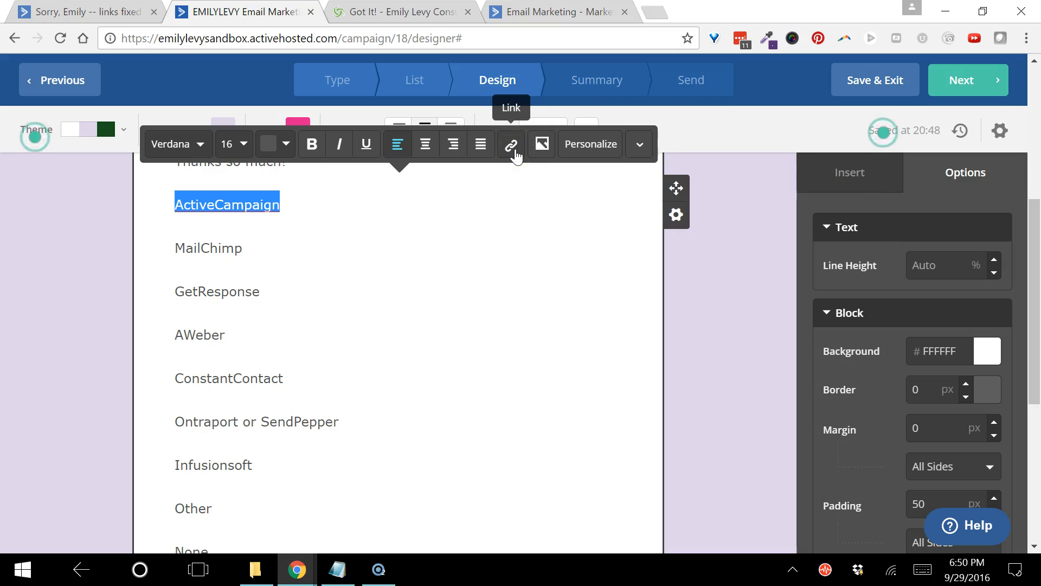
pyautogui.click(511, 144)
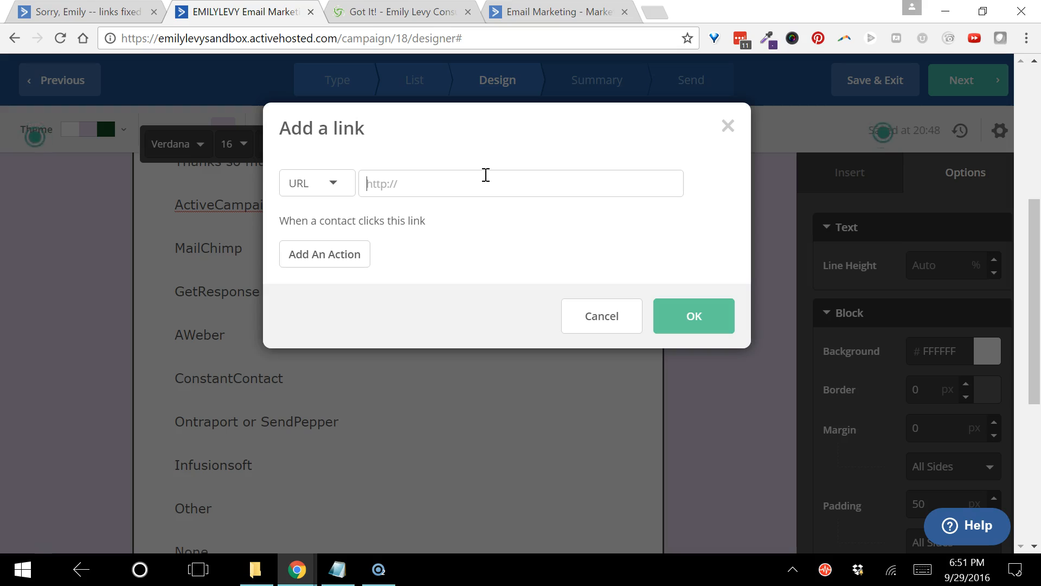
pyautogui.write('h')
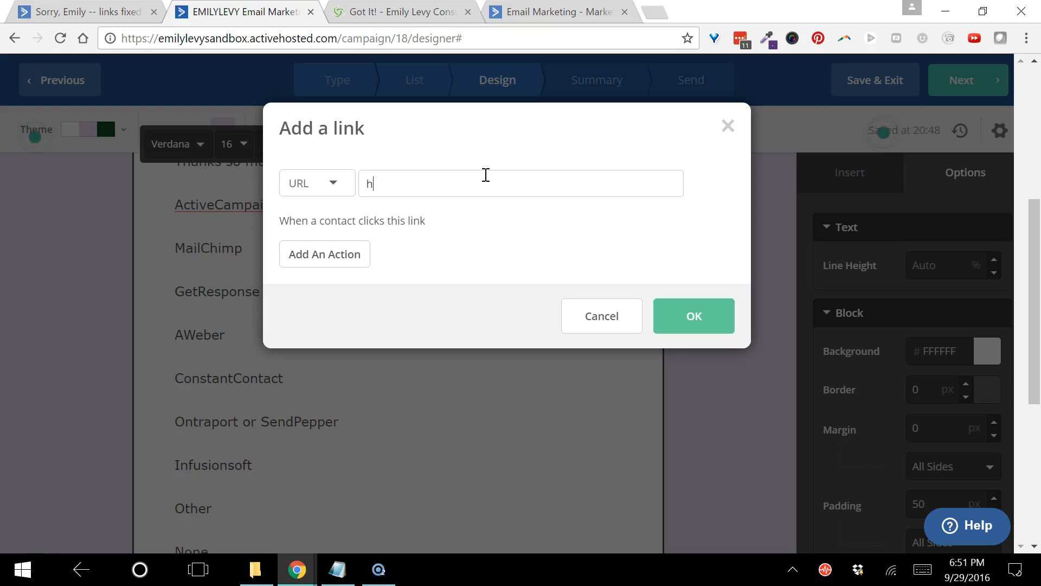
pyautogui.write('ttp:')
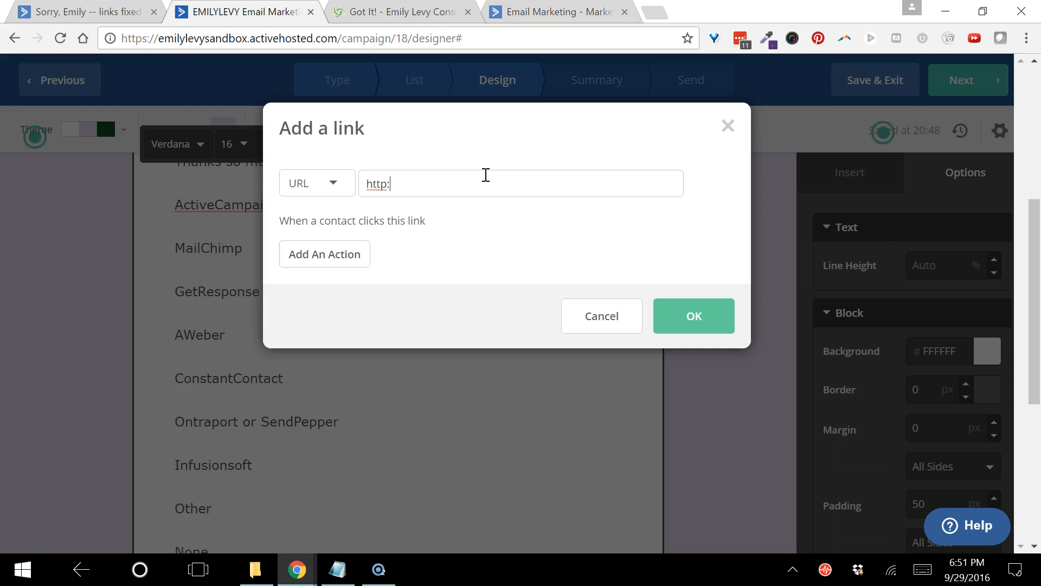
pyautogui.write('//a')
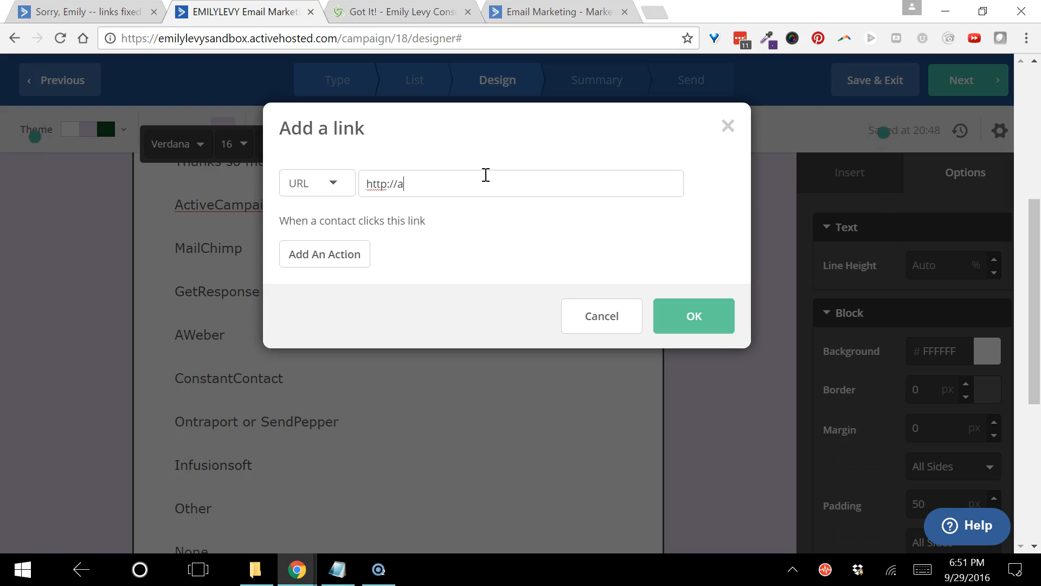
pyautogui.write('ctive')
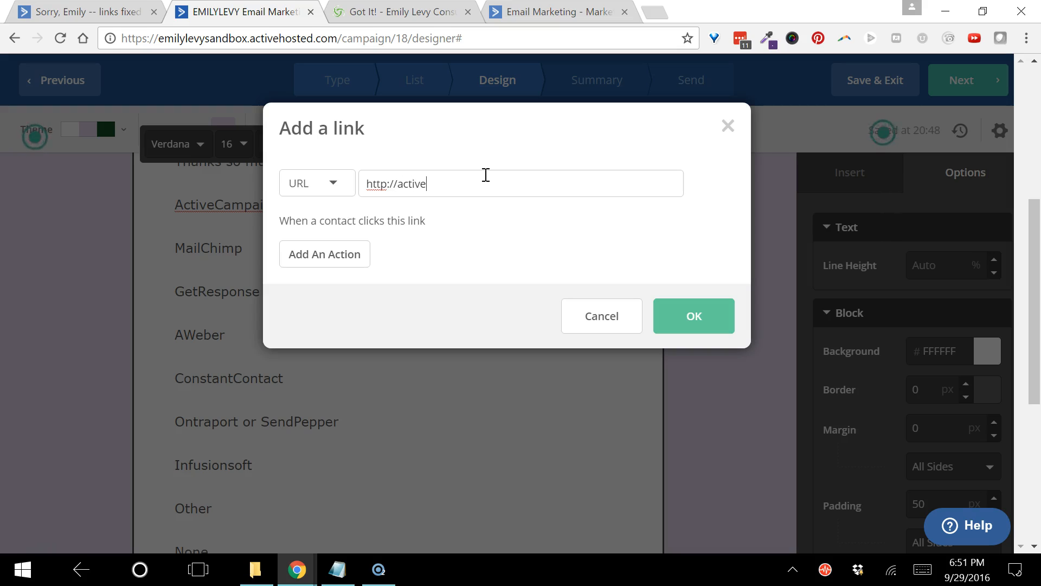
pyautogui.write('campaign')
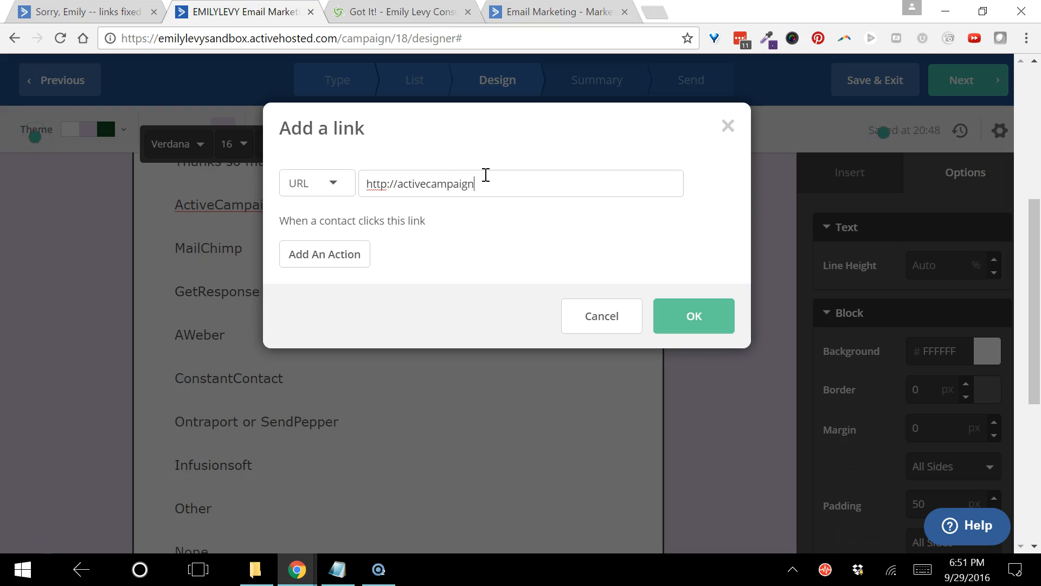
pyautogui.write('.com')
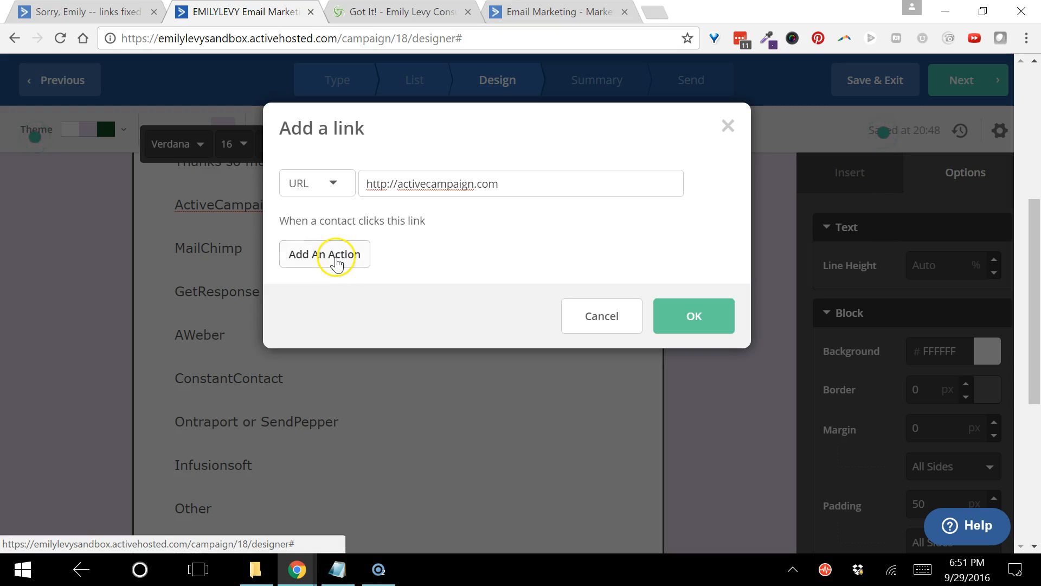
# - Add an Add Tags click action with the tag 'Segmentation: ActiveCampaign User'
pyautogui.click(324, 253)
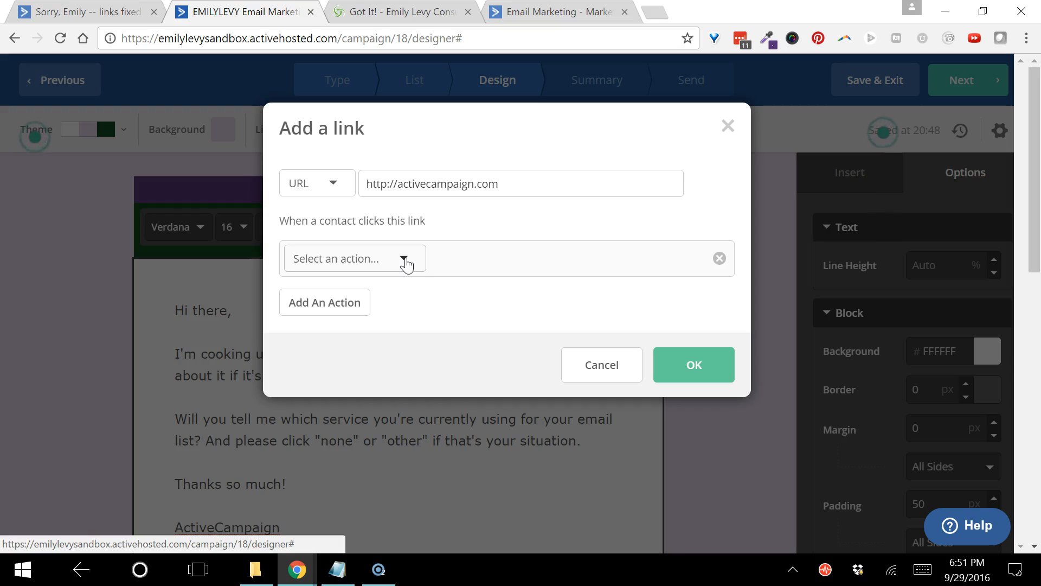
pyautogui.click(353, 258)
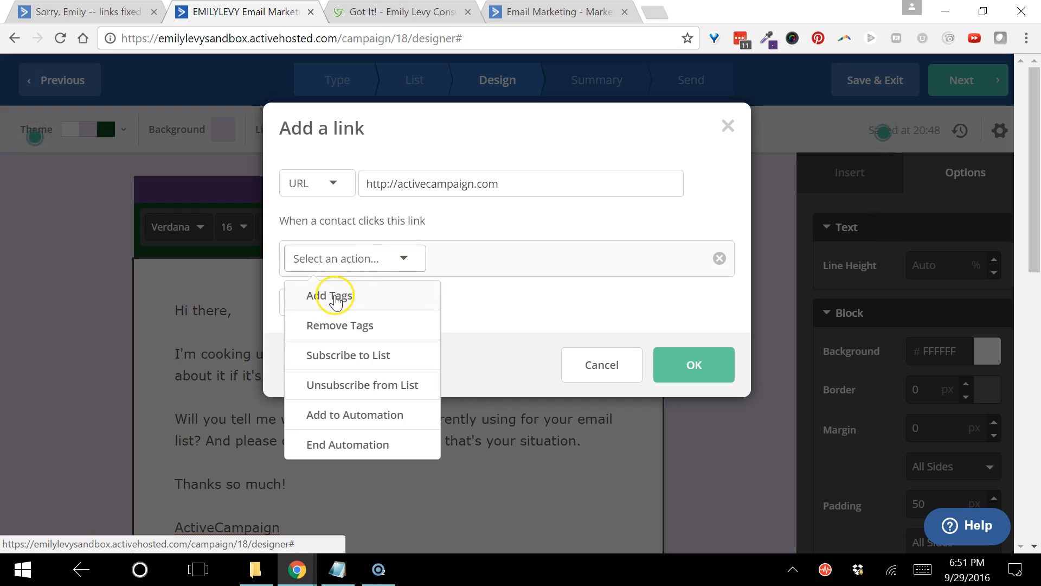
pyautogui.click(329, 295)
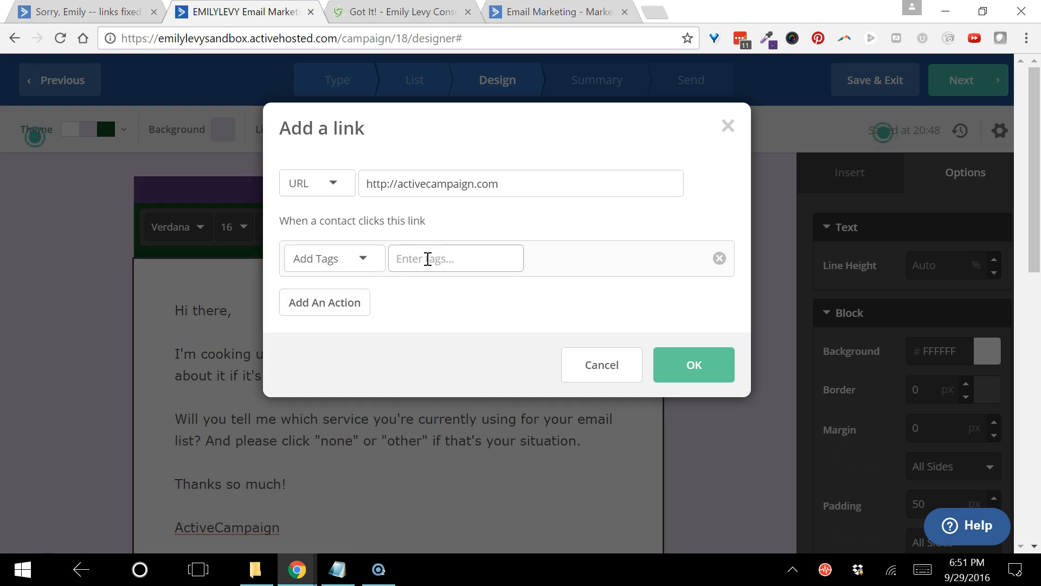
pyautogui.write('Segmentation:')
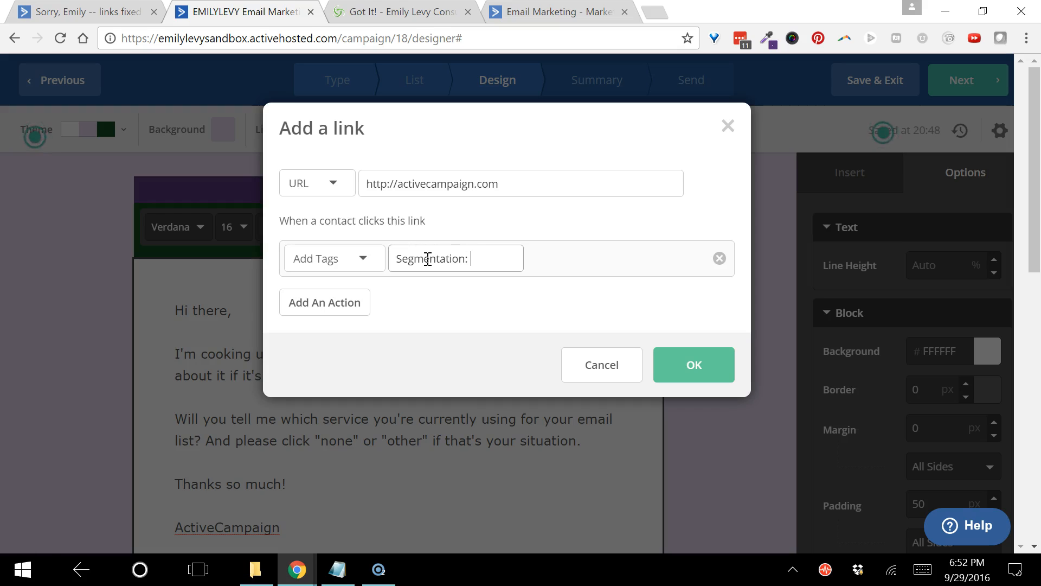
pyautogui.write('ActiveCampaign User')
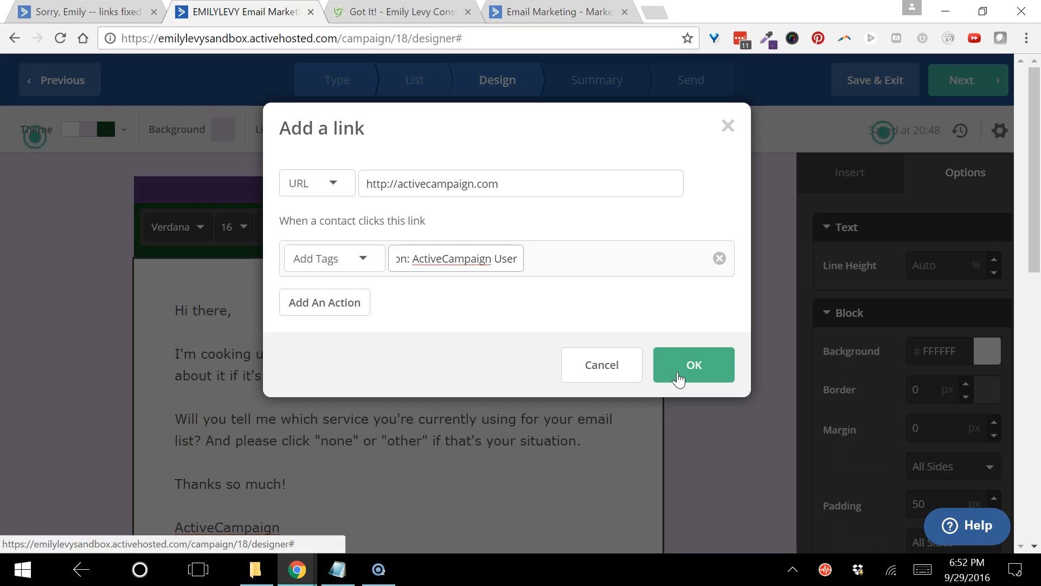
# - Save the tagged ActiveCampaign link and begin a new link on the MailChimp text
pyautogui.click(693, 364)
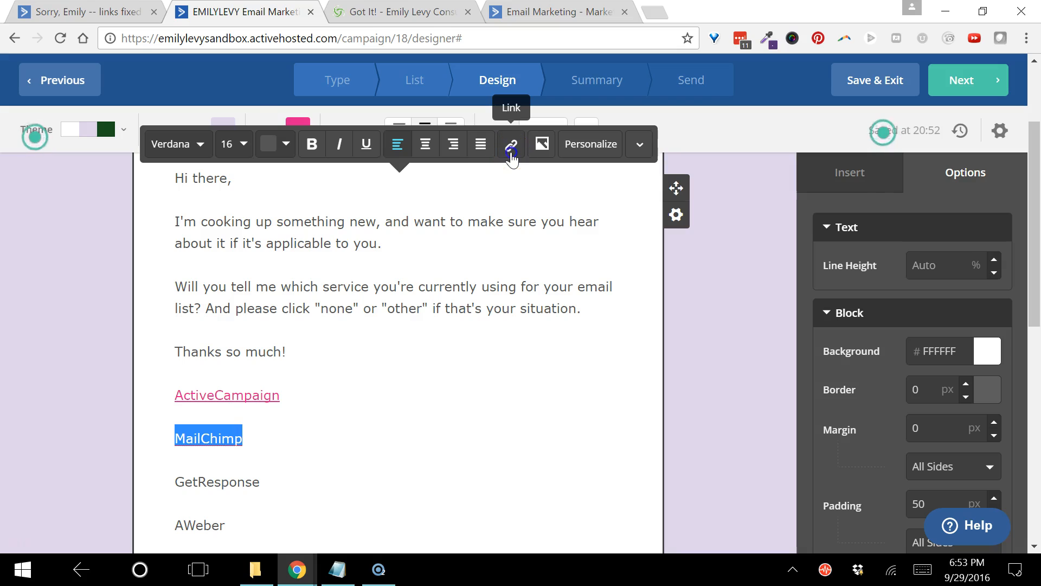
pyautogui.click(511, 144)
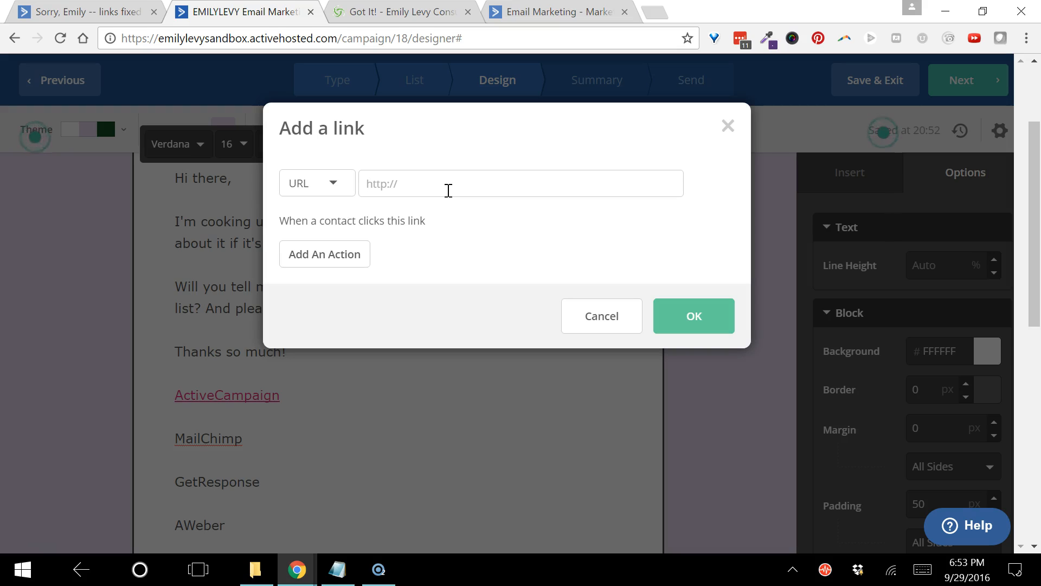
pyautogui.click(520, 183)
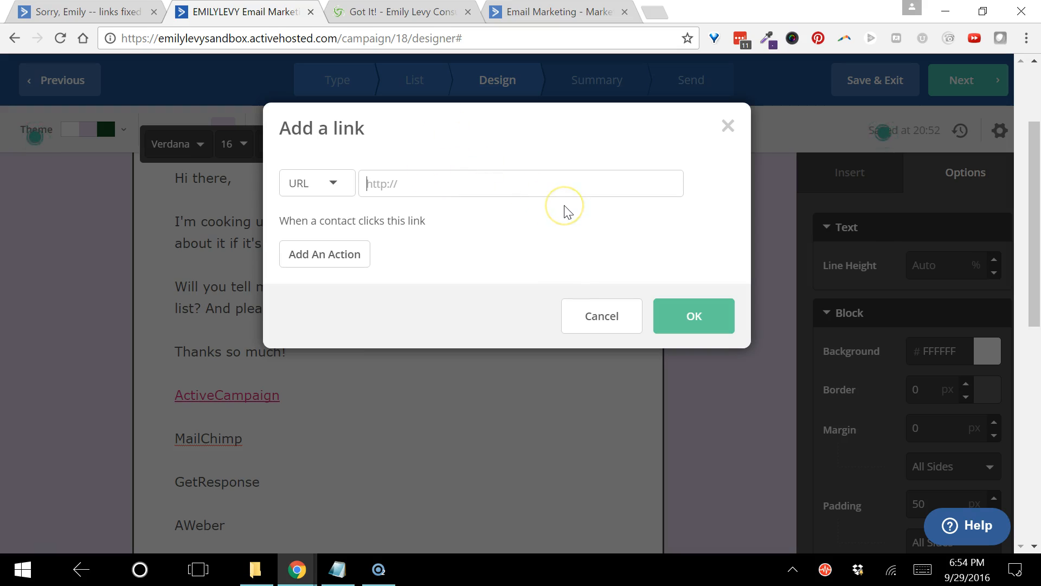
pyautogui.moveTo(565, 212)
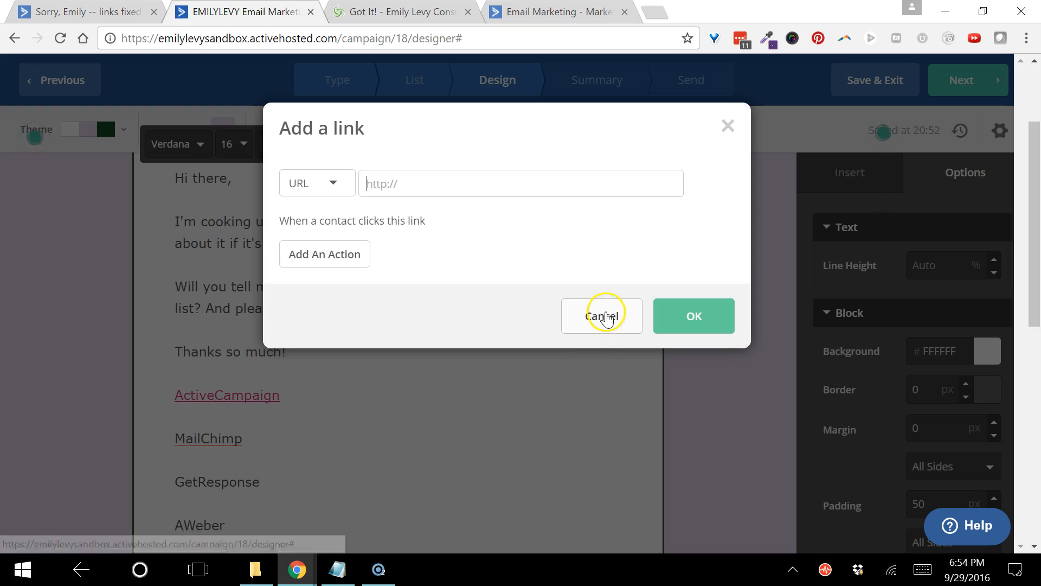
# - Cancel the MailChimp link dialog and review the email down to its footer
pyautogui.click(602, 315)
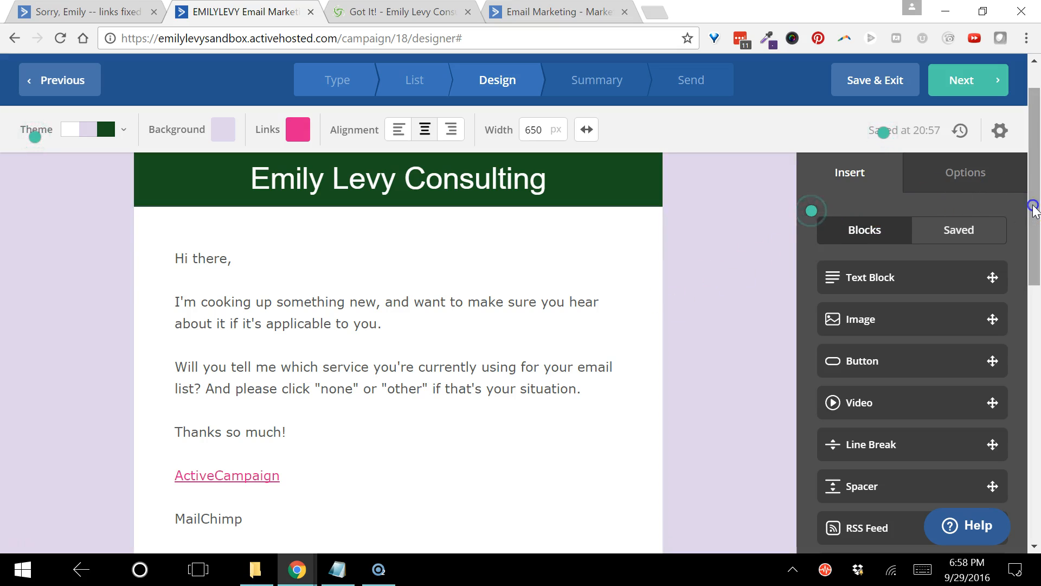
pyautogui.scroll(-3)
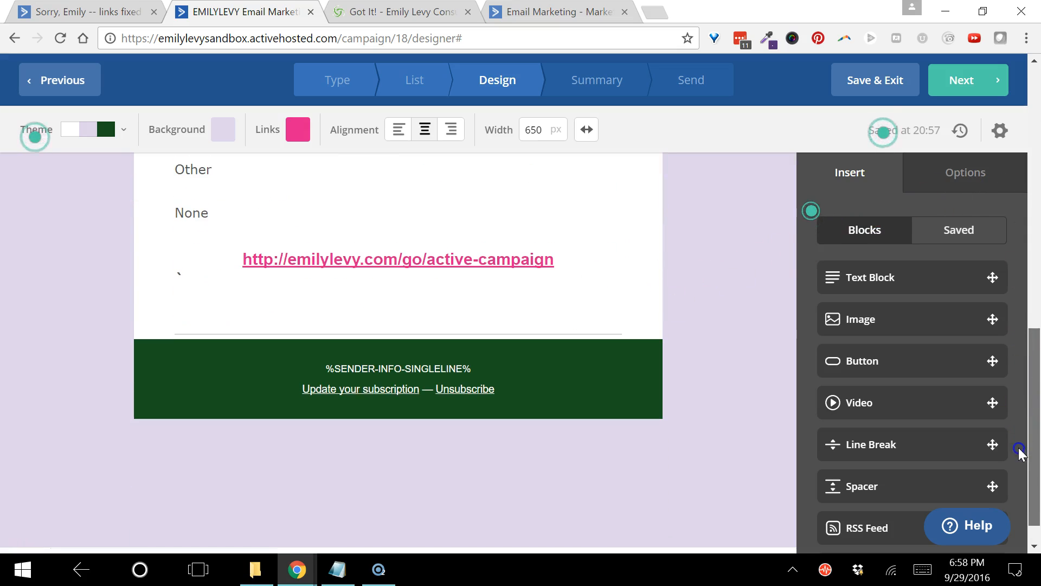